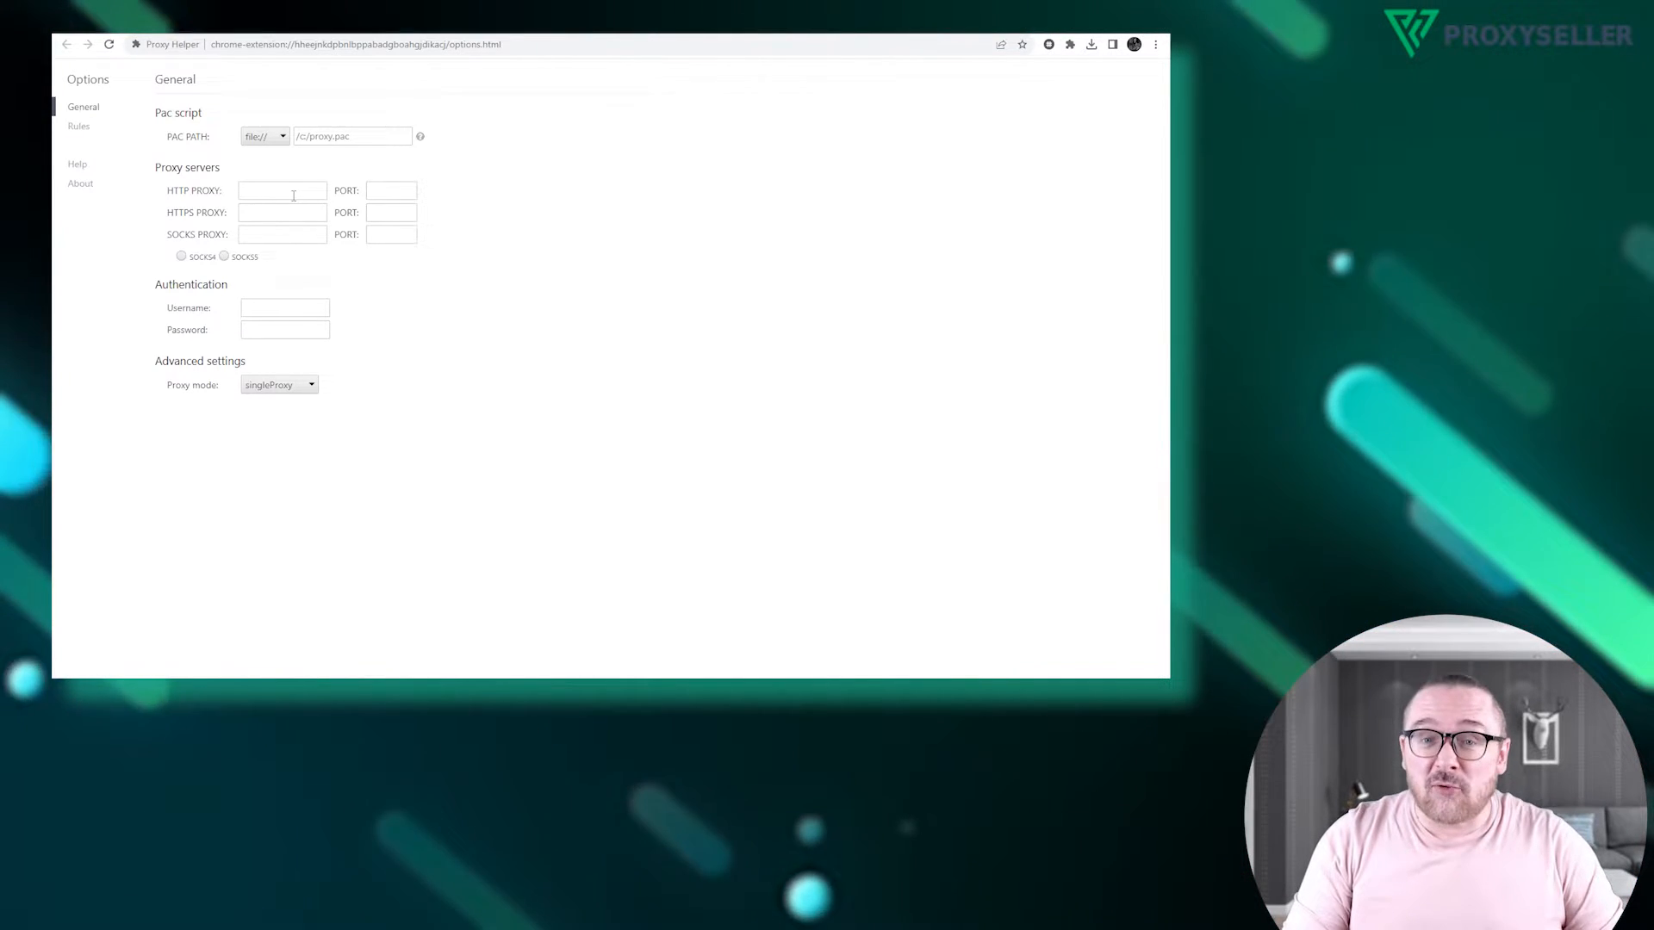
Step: Set the HTTP proxy to 185.253.45.129 on port 50100
{"action": "left_click", "coordinate": [282, 191]}
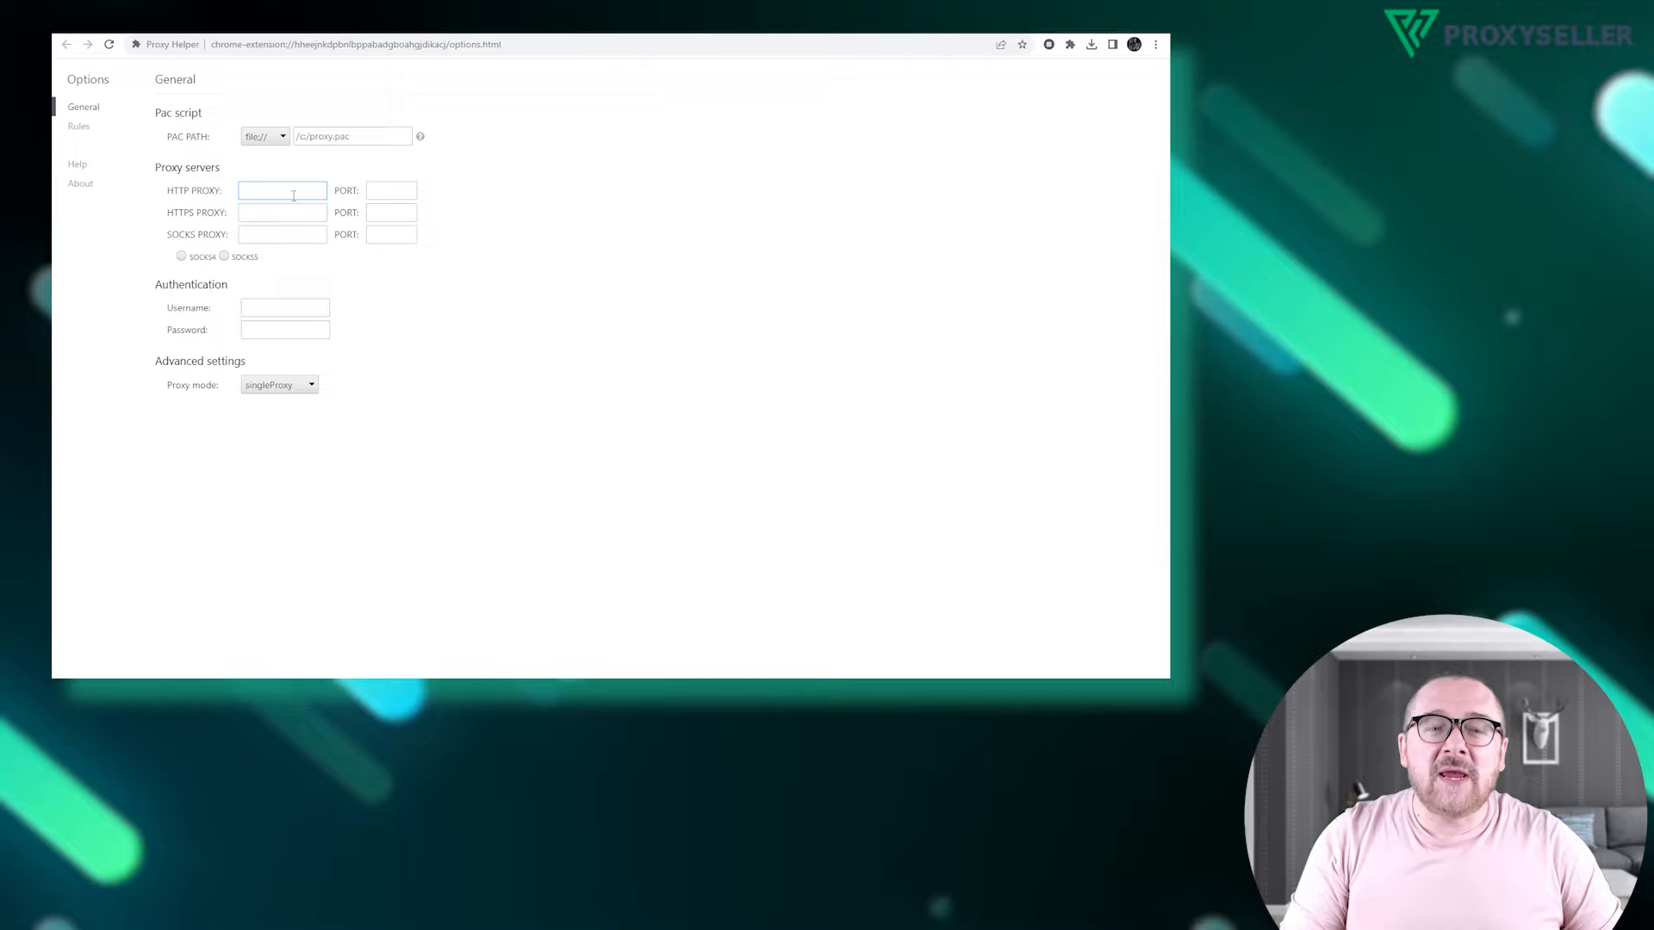
{"action": "type", "text": "185.253.45.129"}
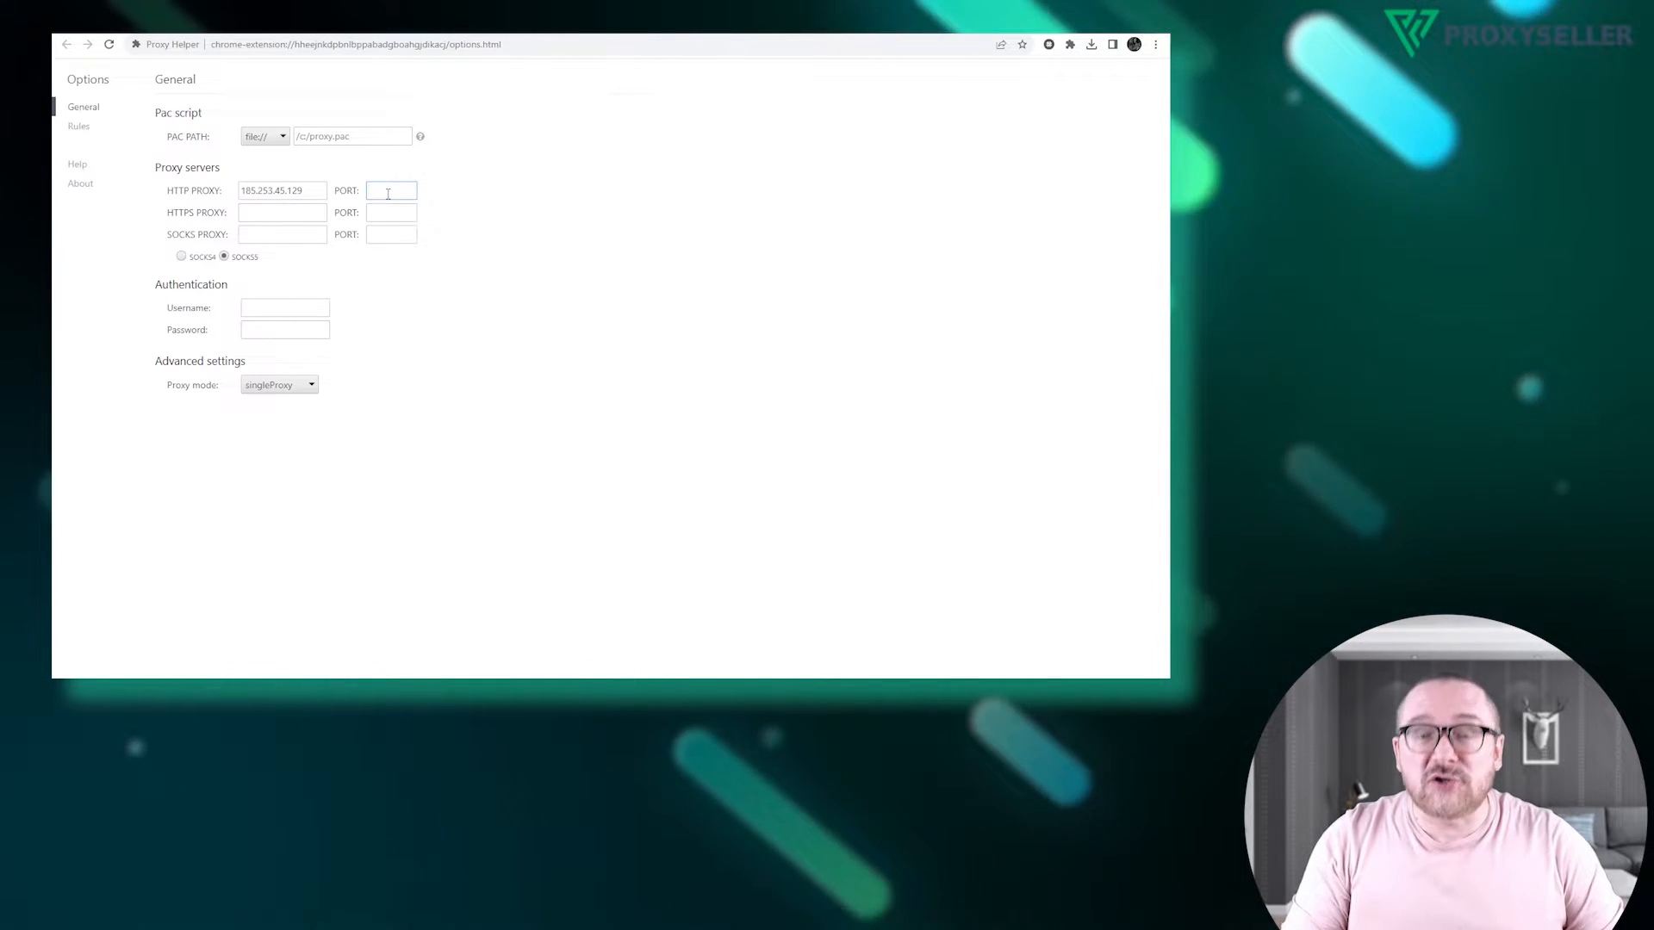
{"action": "type", "text": "50100"}
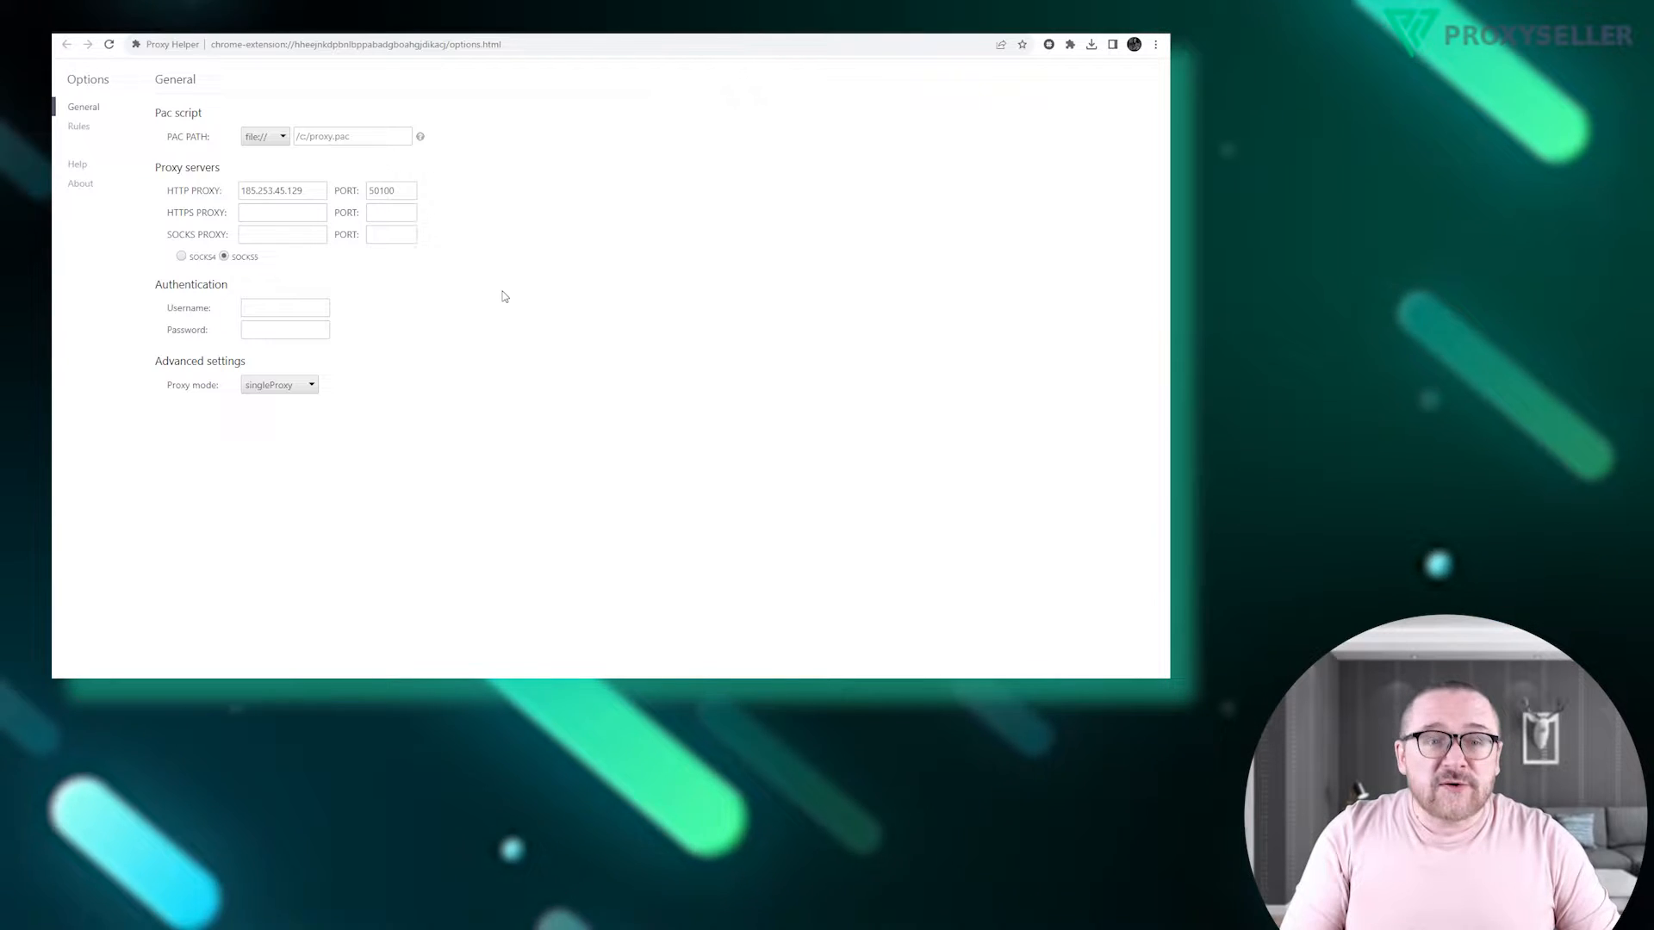
Step: Enter the proxy login username and password under Authentication
{"action": "left_click", "coordinate": [285, 307]}
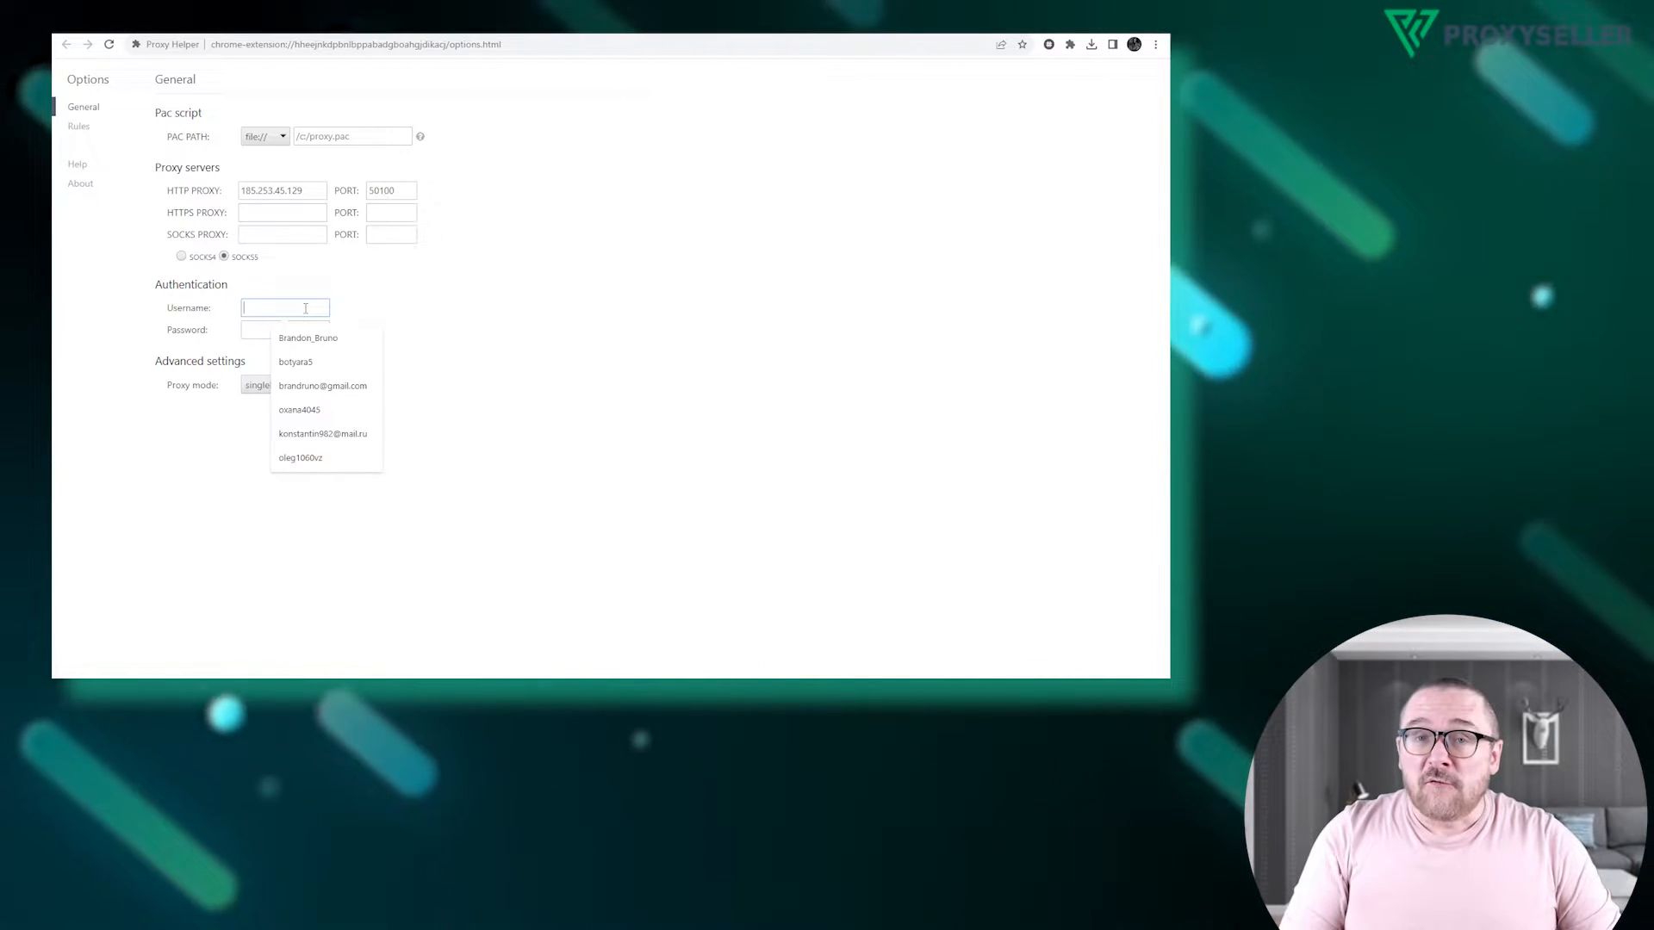
{"action": "type", "text": "b"}
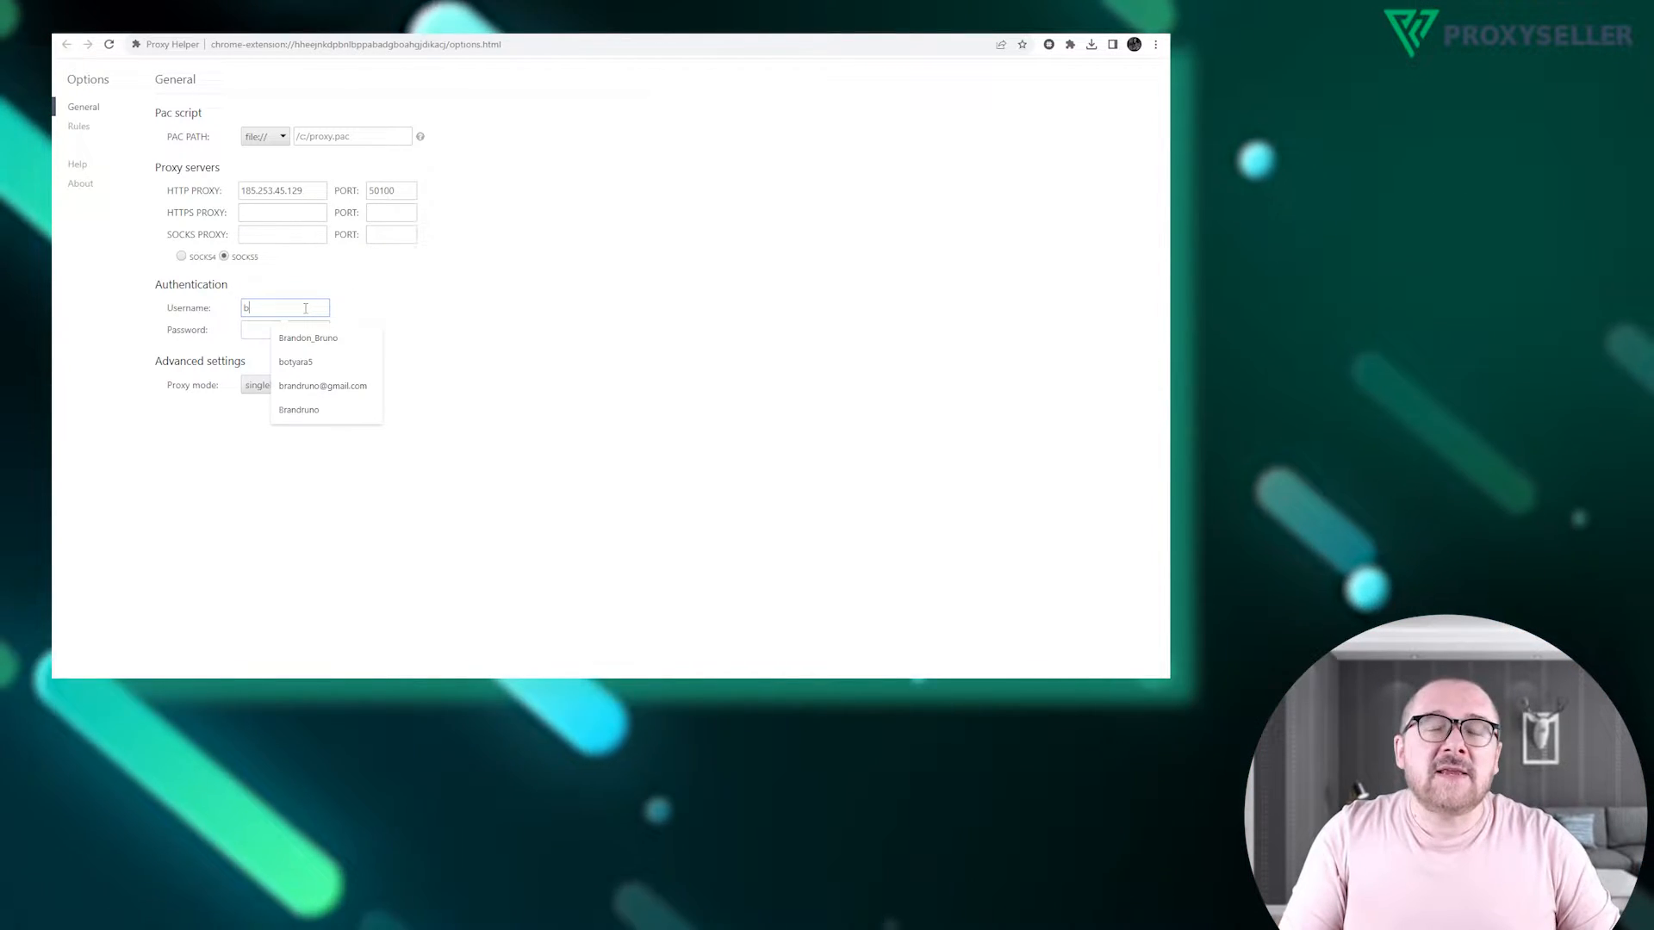
{"action": "type", "text": "randruno"}
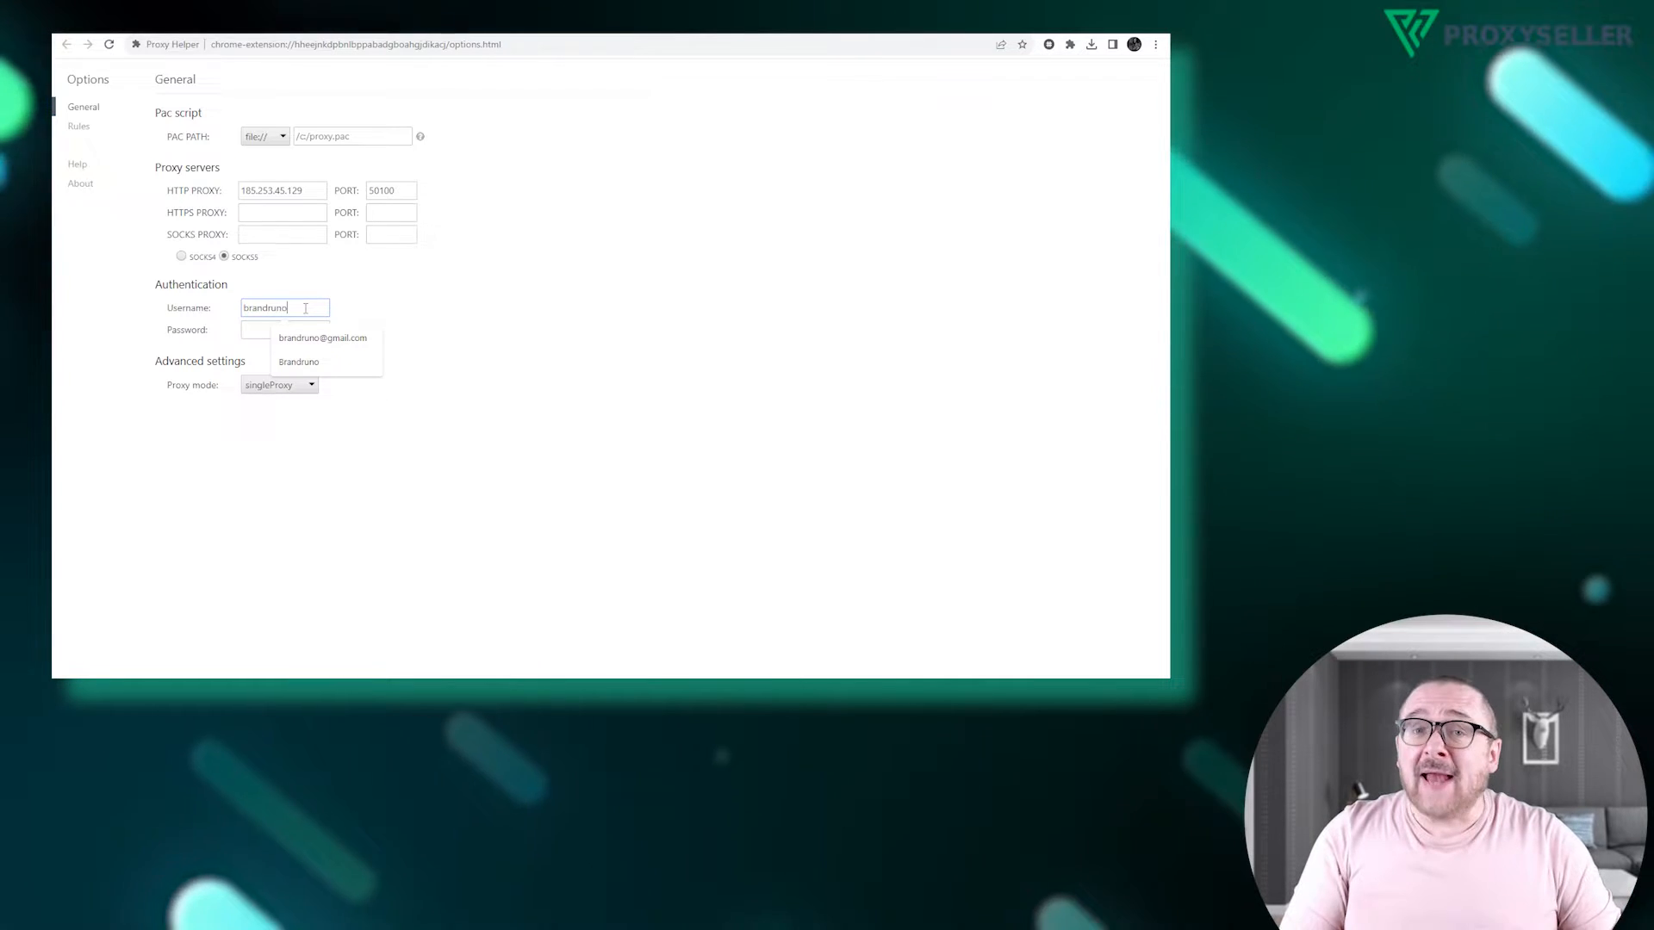
{"action": "left_click", "coordinate": [285, 329]}
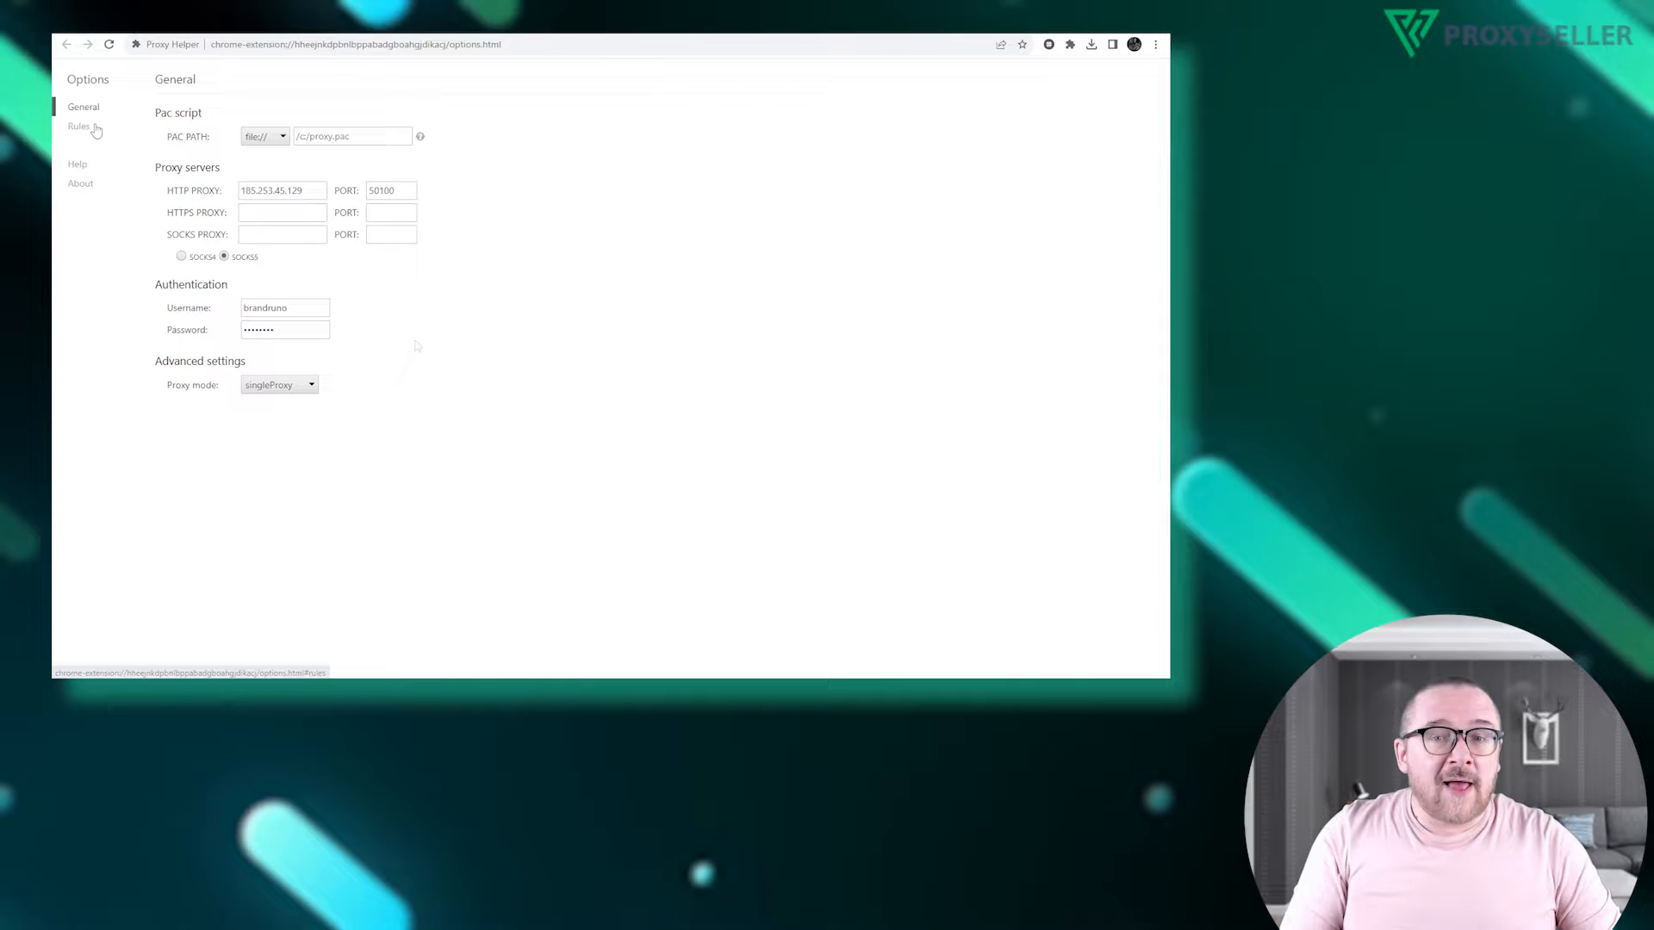
Step: Set the Rules bypass list to facebook.com
{"action": "left_click", "coordinate": [78, 126]}
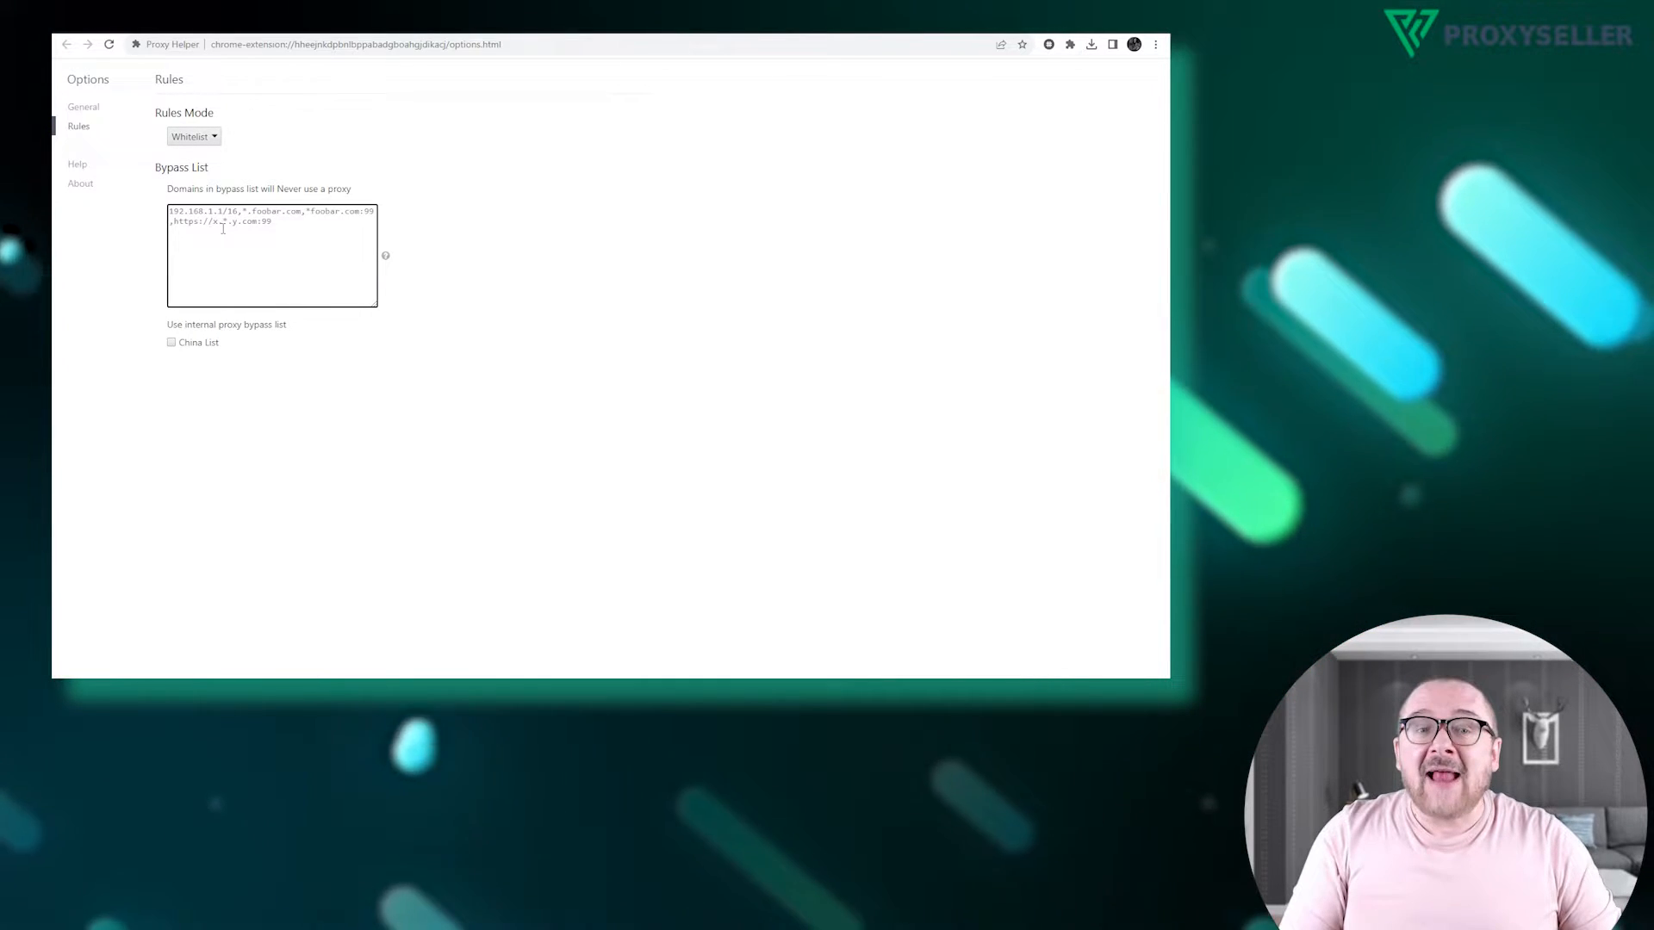
{"action": "type", "text": "facebook"}
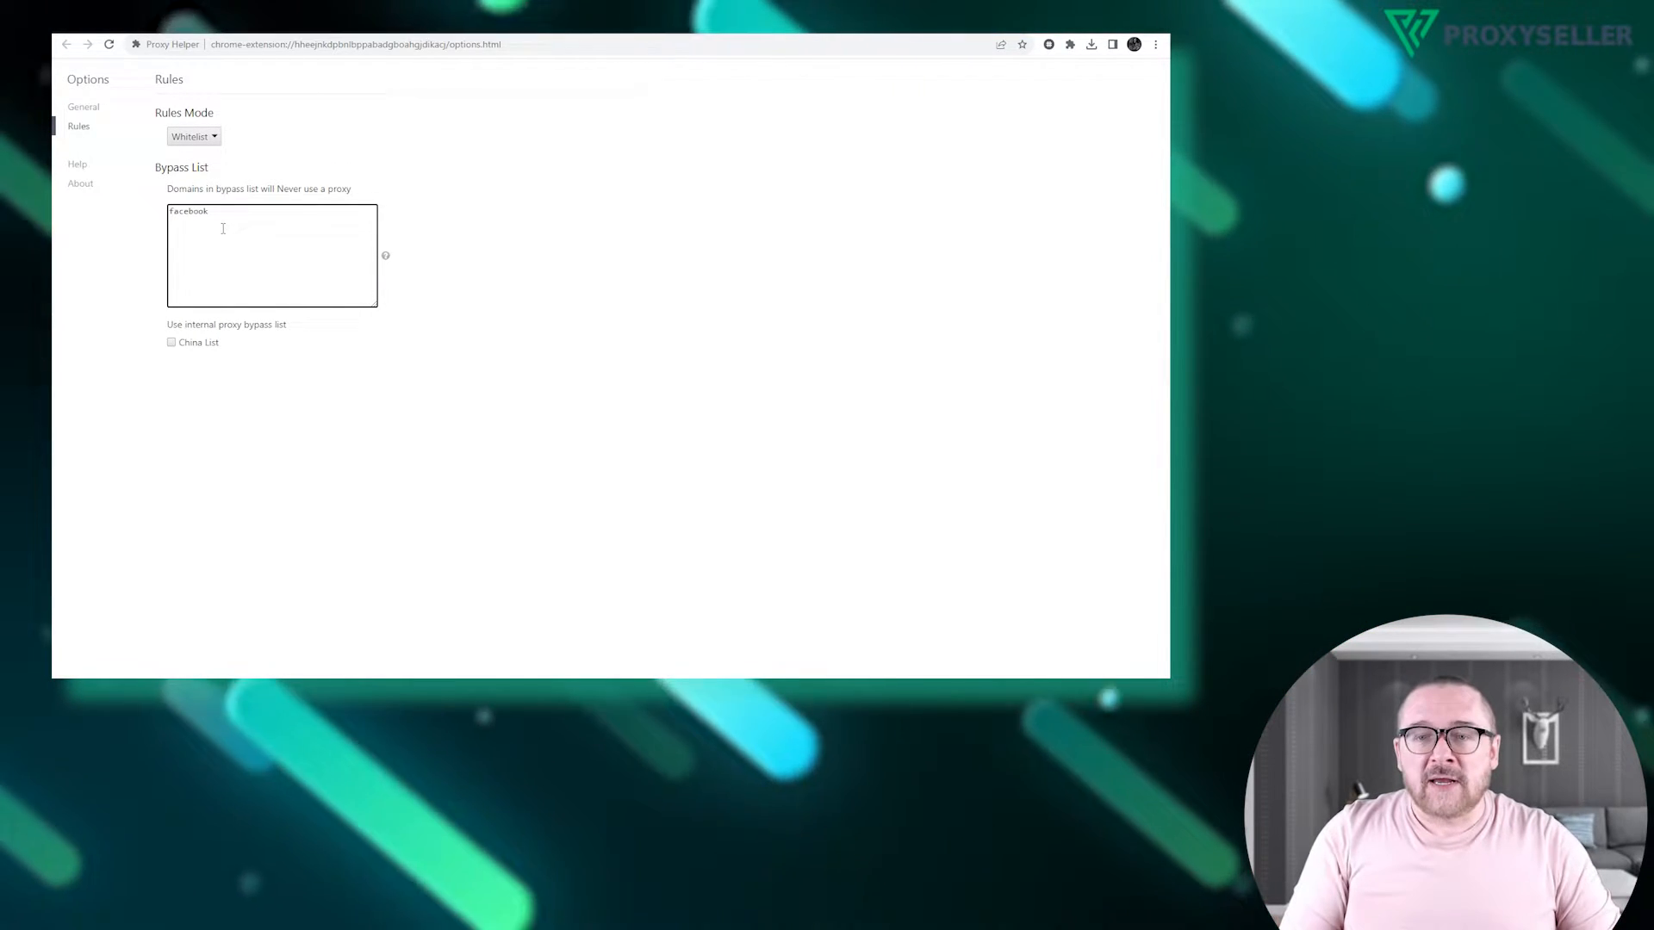
{"action": "type", "text": ".com"}
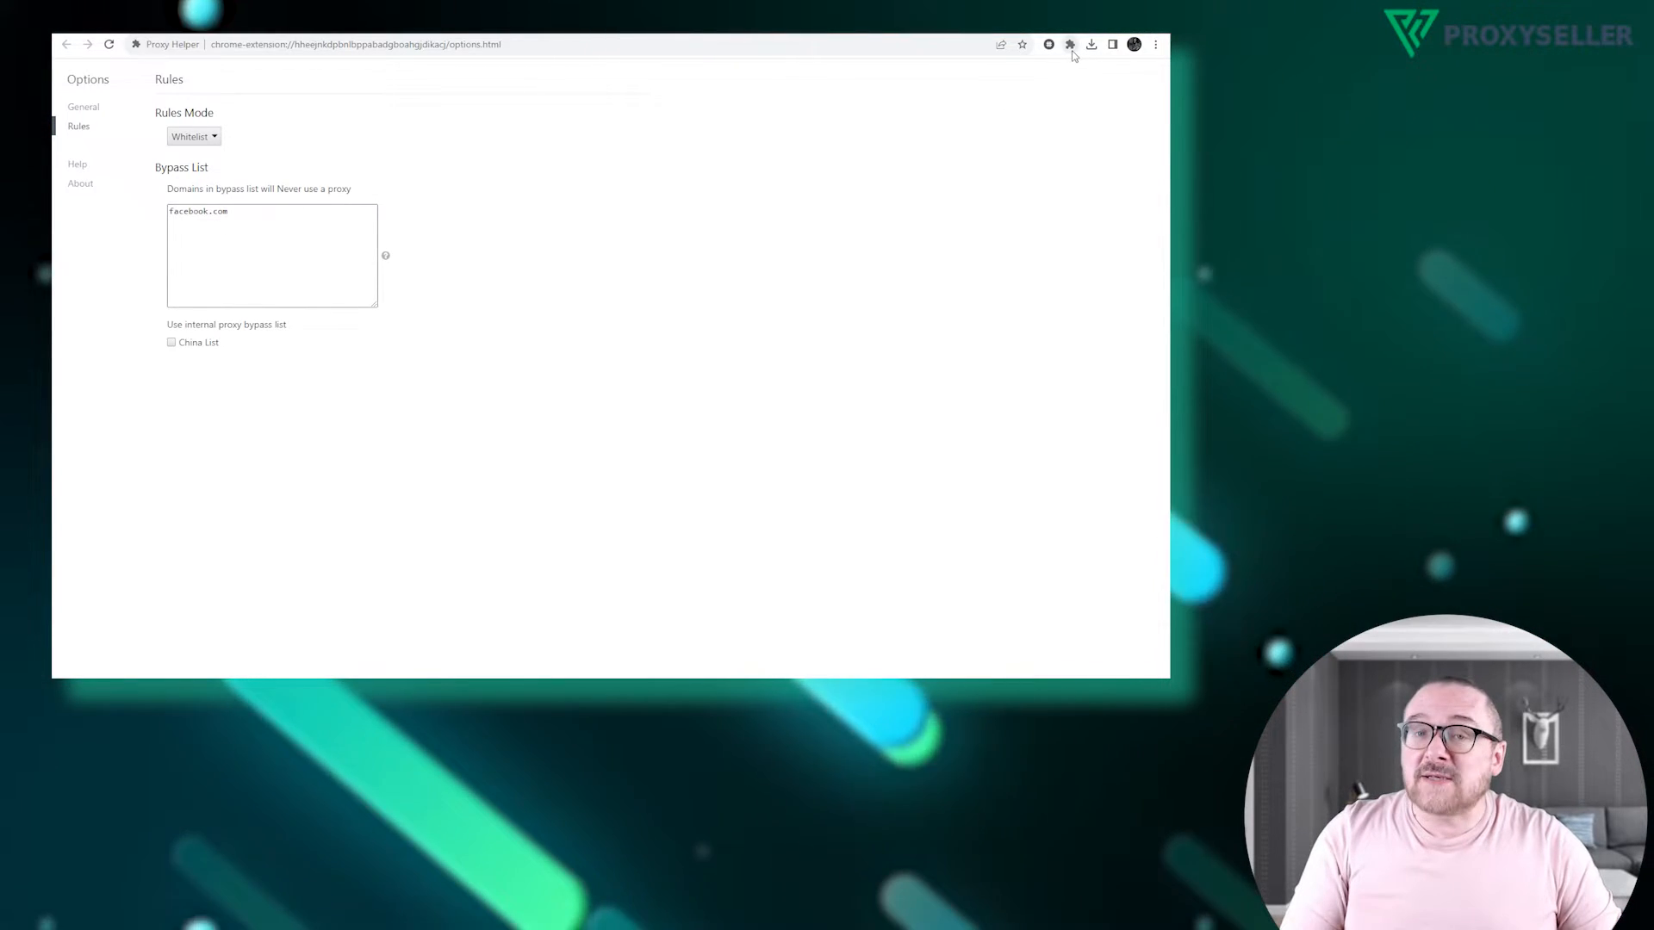
Step: Switch the extension from its toolbar menu to the HTTP PROXY mode
{"action": "left_click", "coordinate": [1047, 44]}
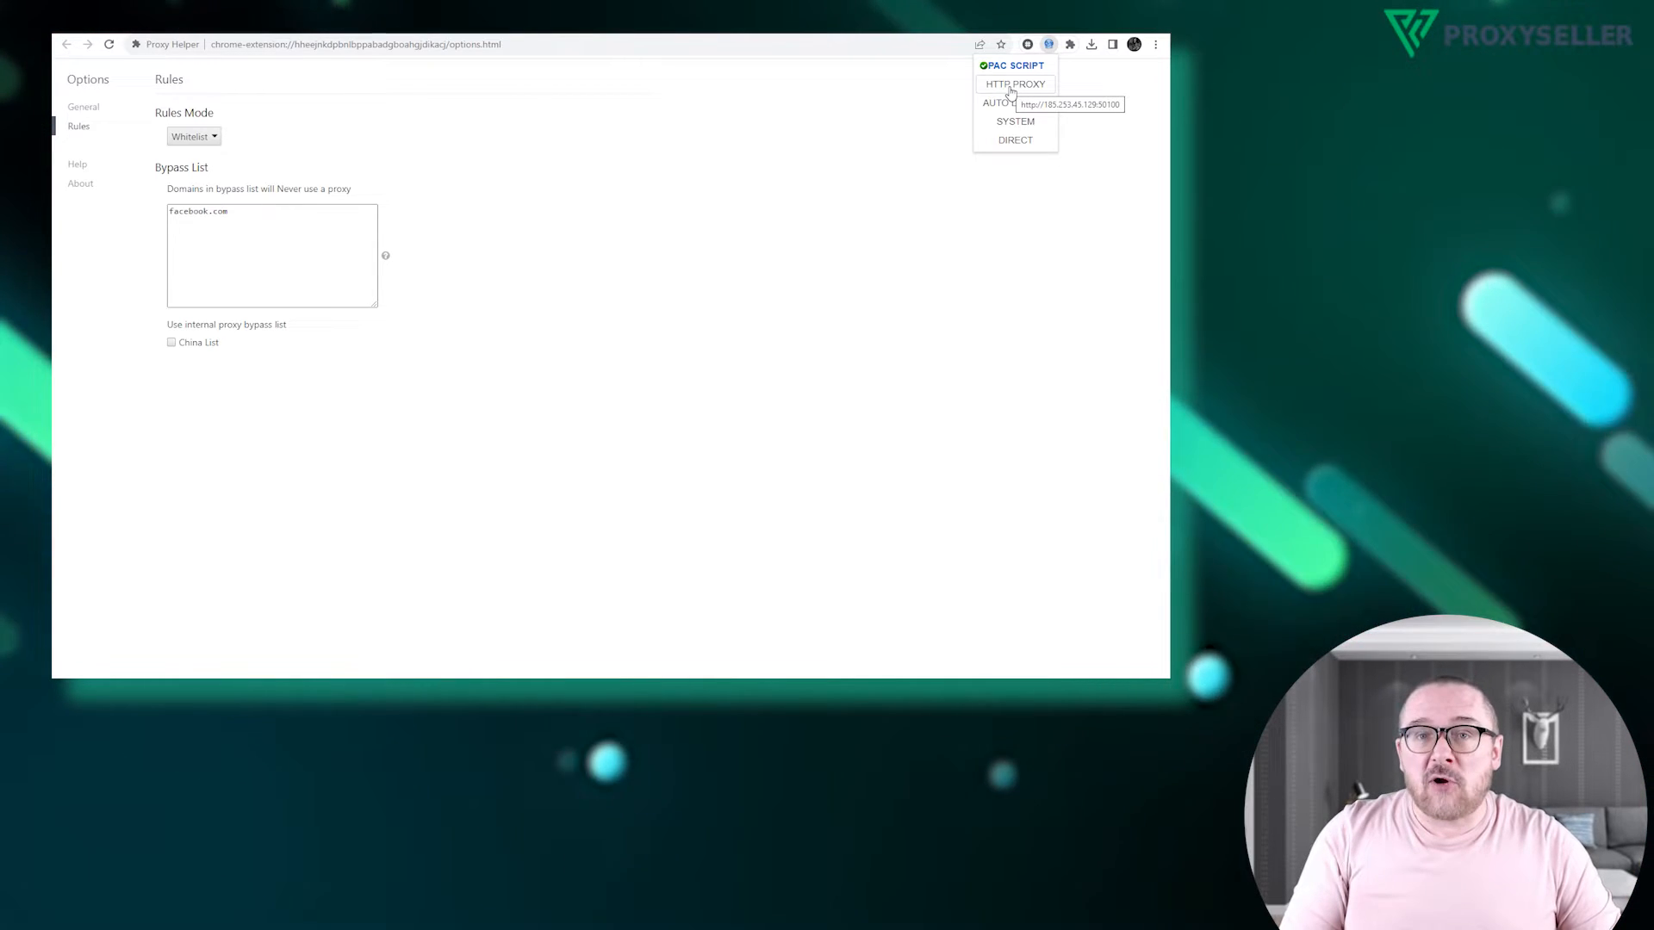
{"action": "left_click", "coordinate": [1014, 83]}
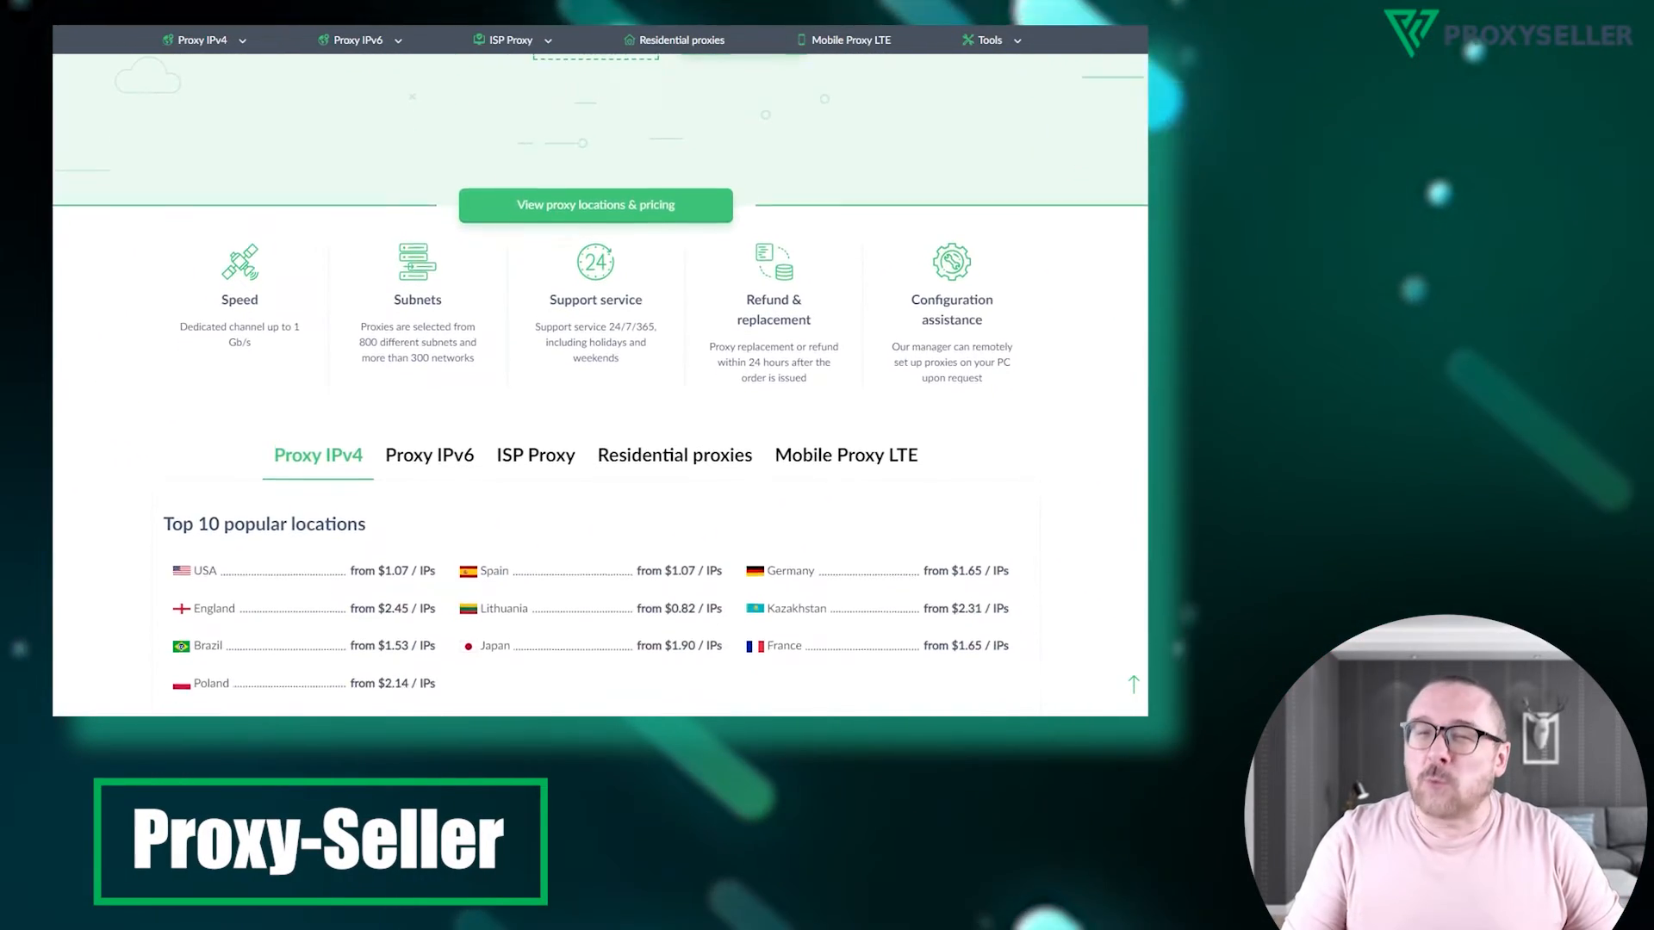
Step: Scroll through the IPv4, residential and Mobile Proxy LTE price sections
{"action": "scroll", "scroll_direction": "down", "scroll_amount": 3}
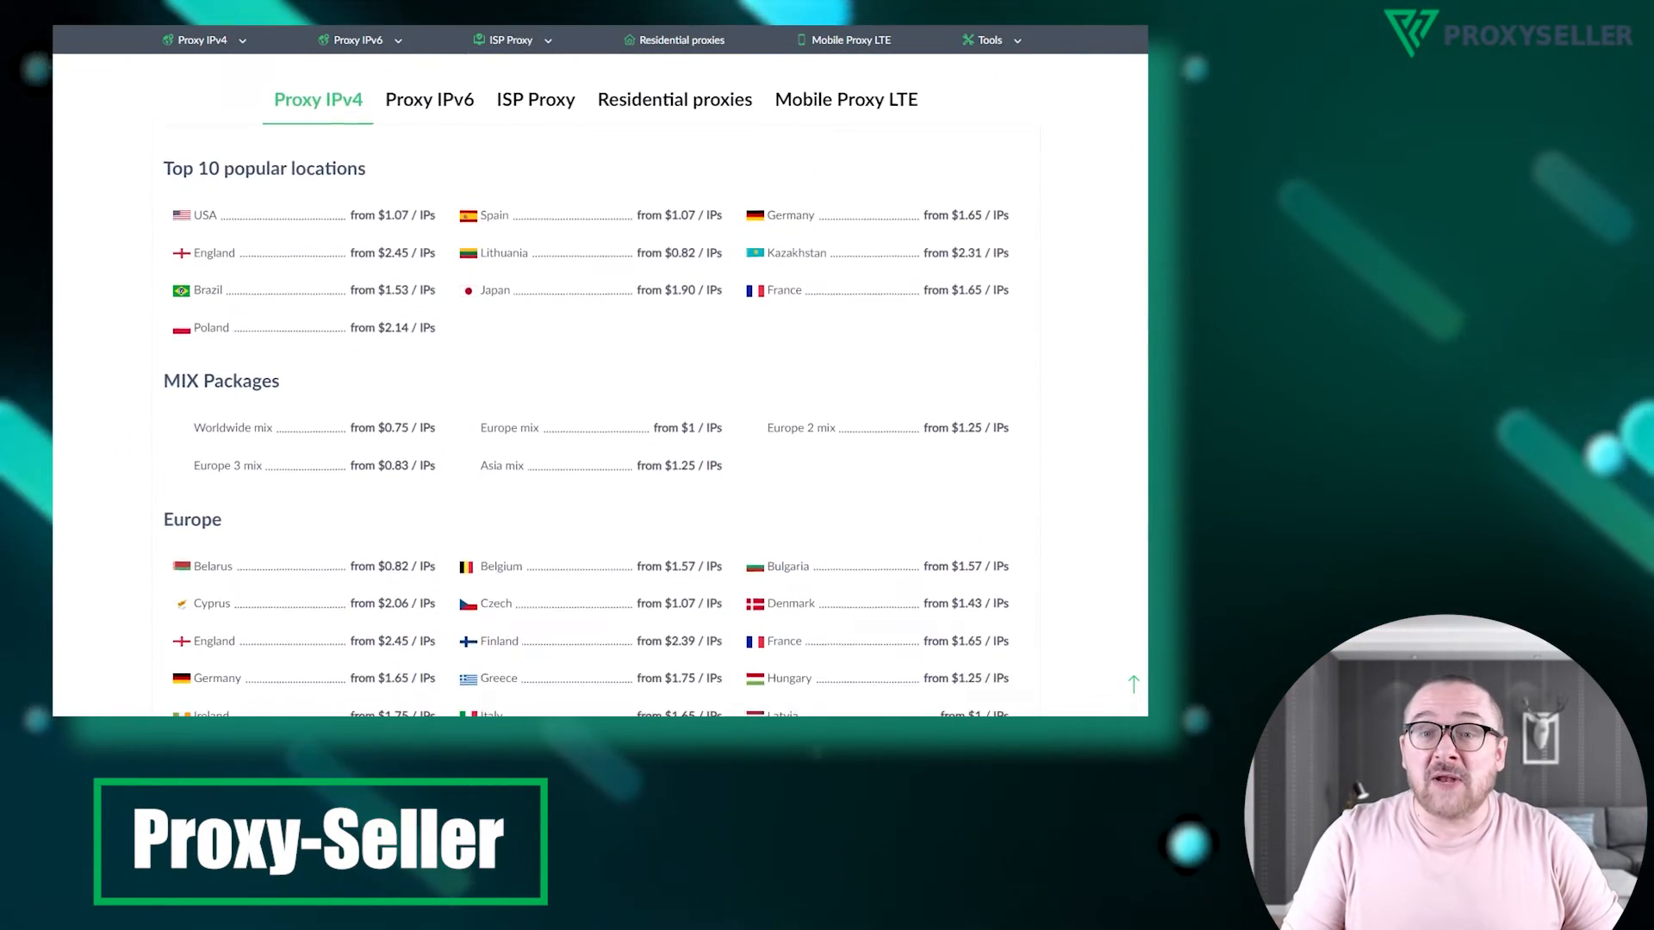
{"action": "scroll", "scroll_direction": "down", "scroll_amount": 3}
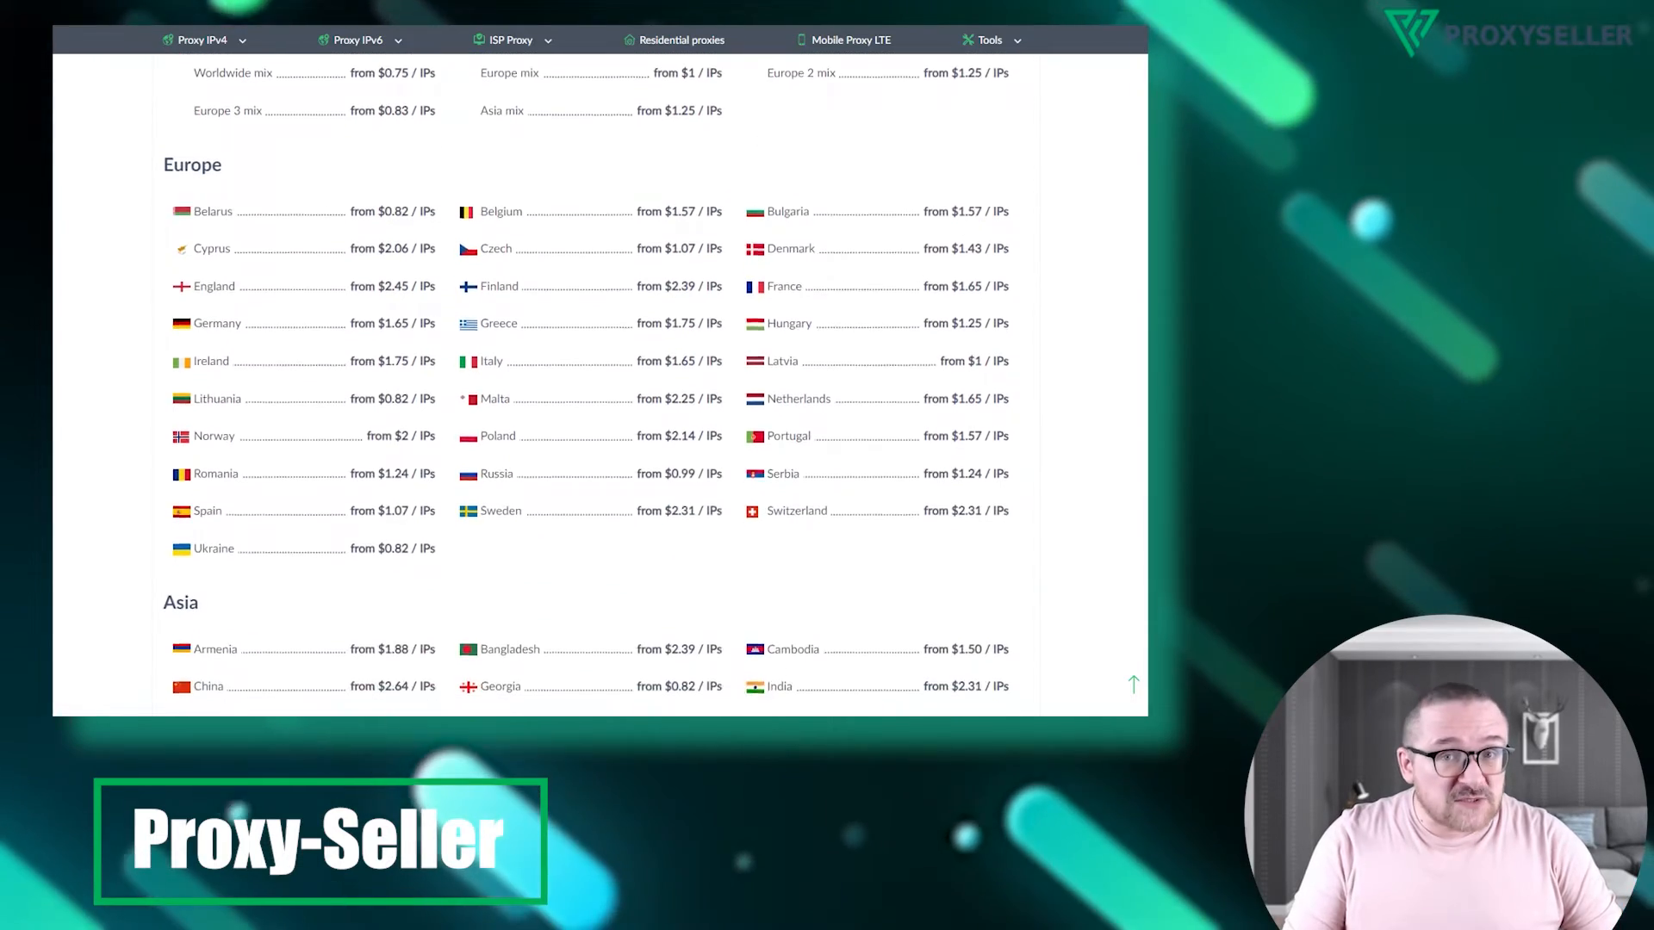
{"action": "scroll", "scroll_direction": "down", "scroll_amount": 3}
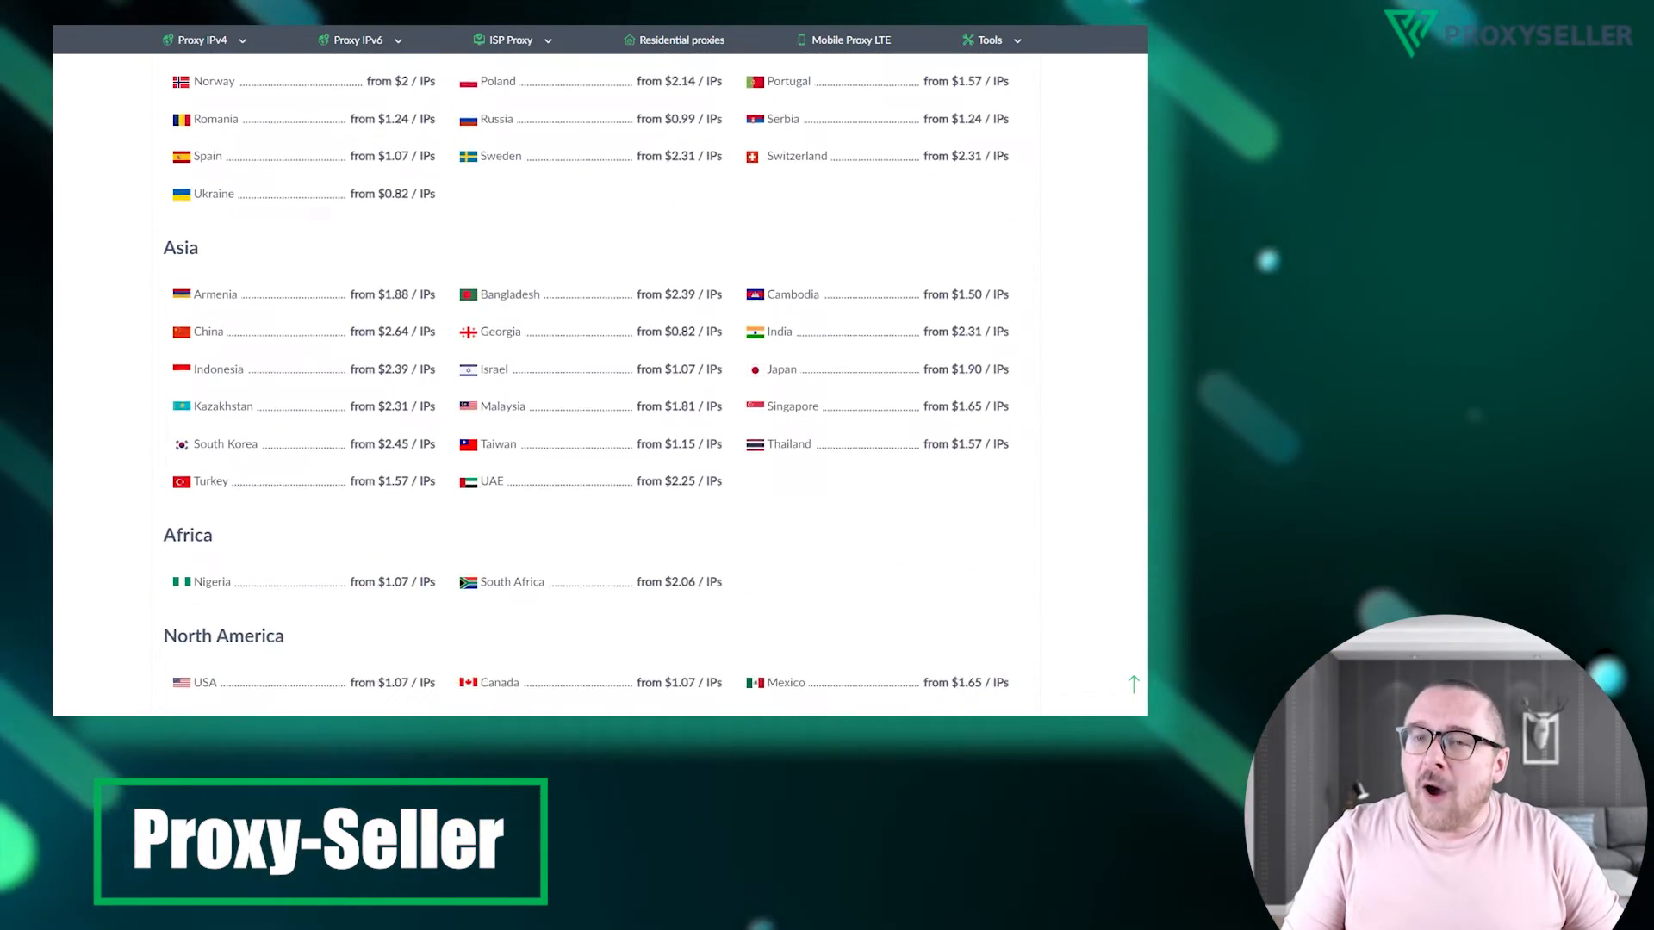
{"action": "scroll", "scroll_direction": "down", "scroll_amount": 3}
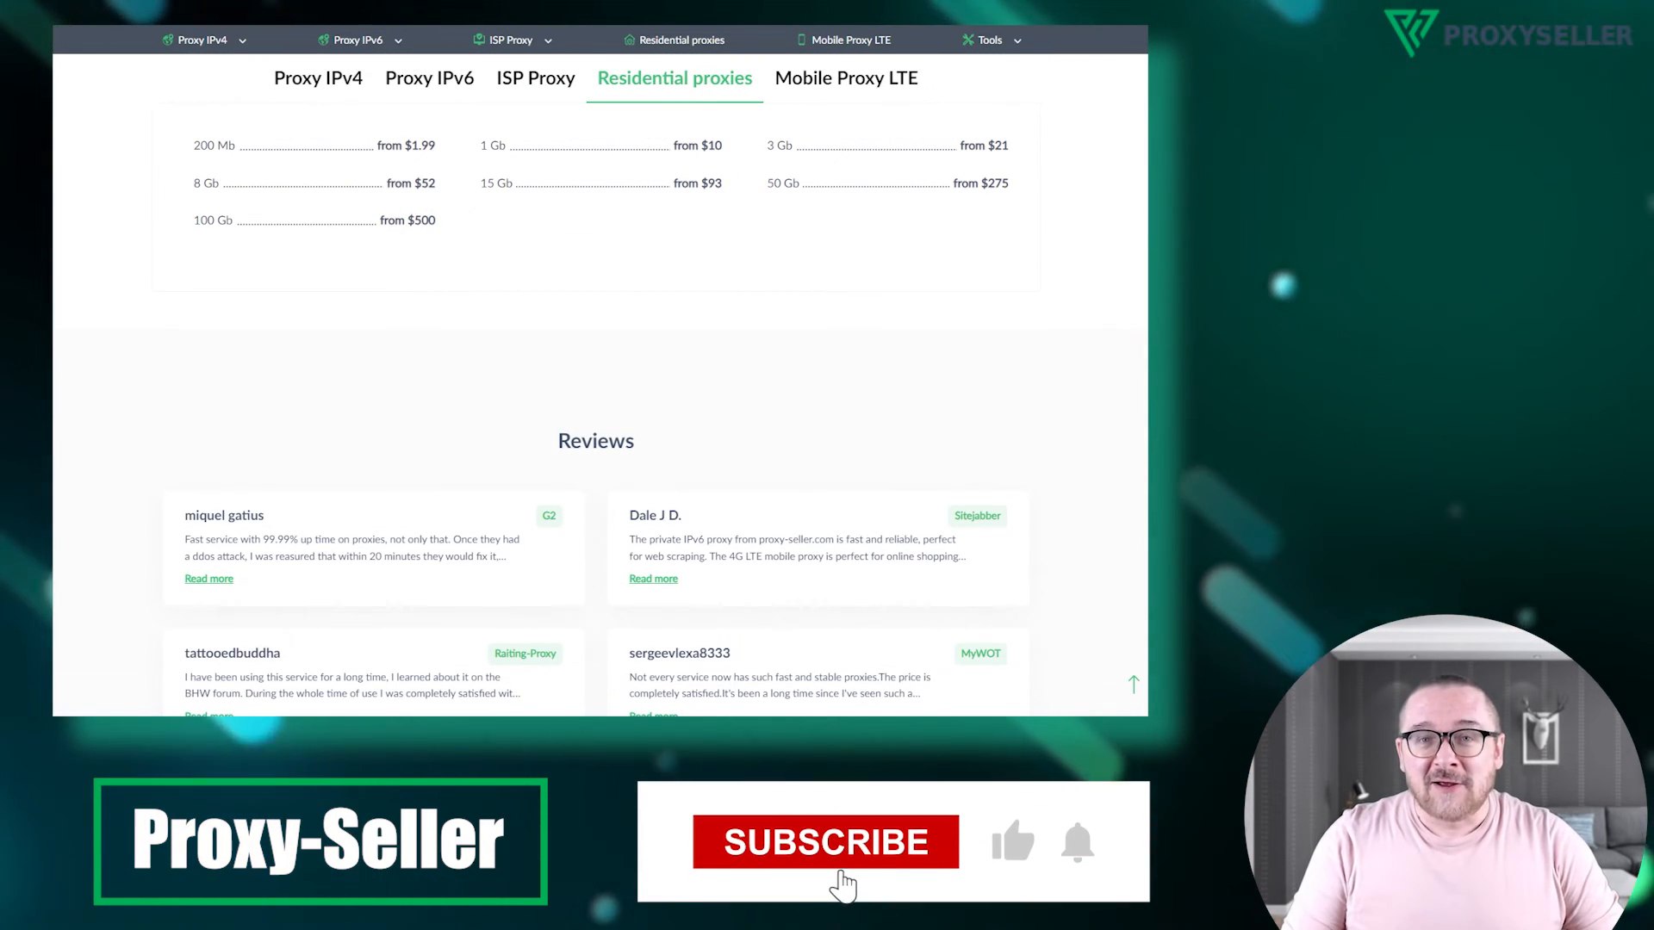
{"action": "left_click", "coordinate": [826, 841]}
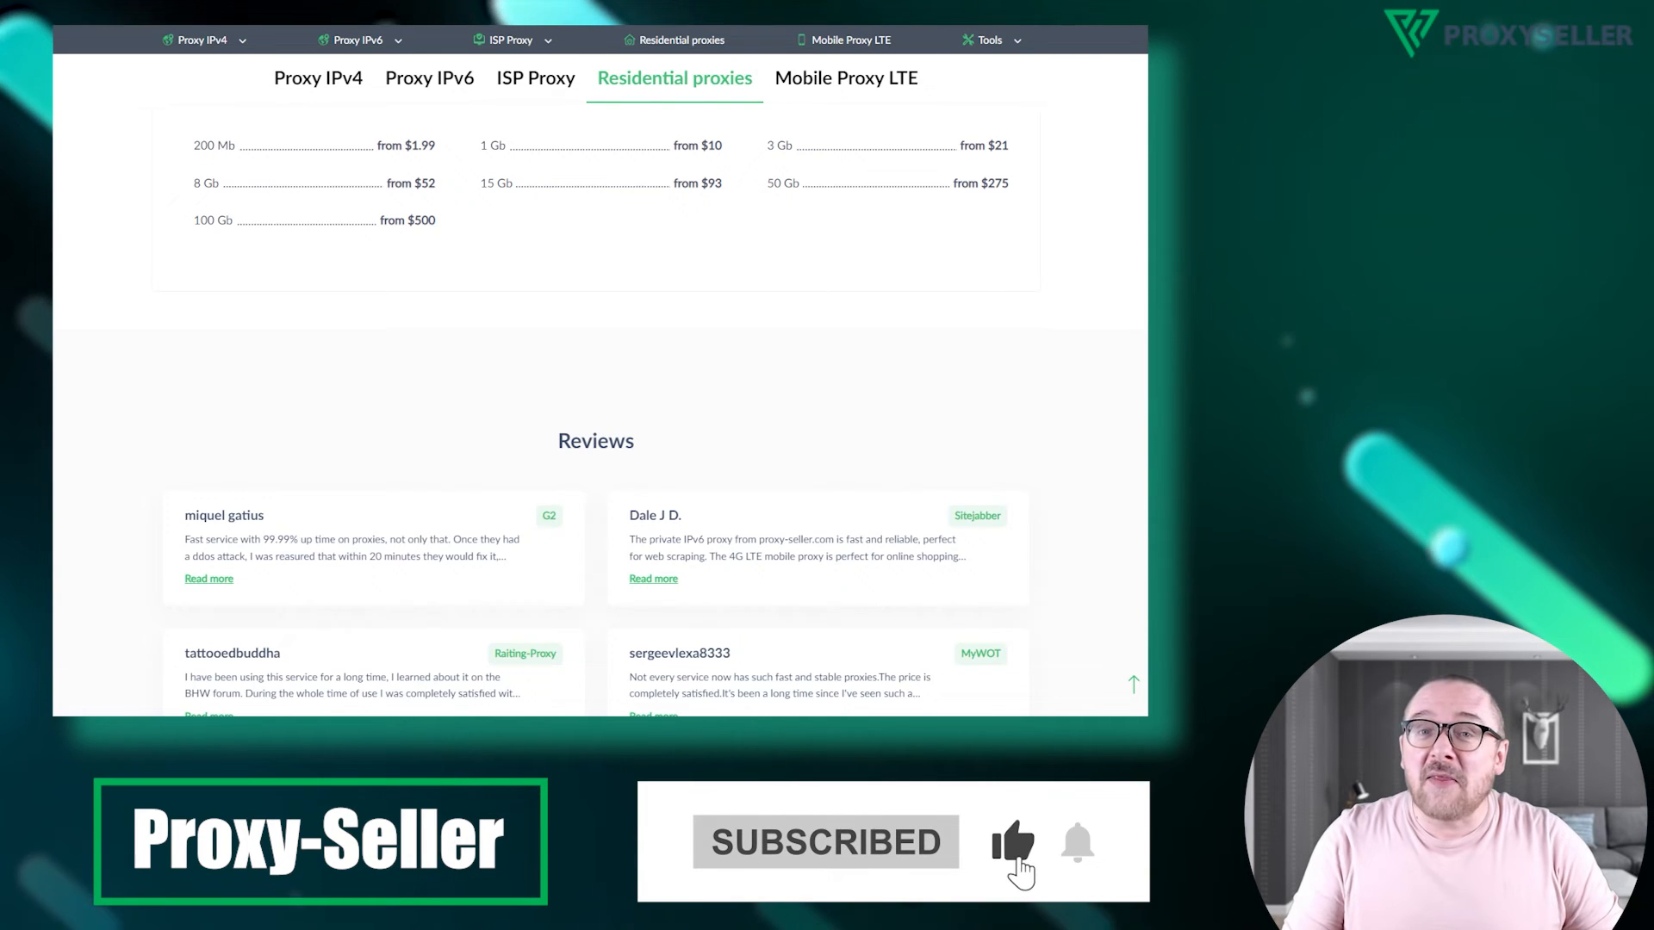
{"action": "left_click", "coordinate": [845, 77]}
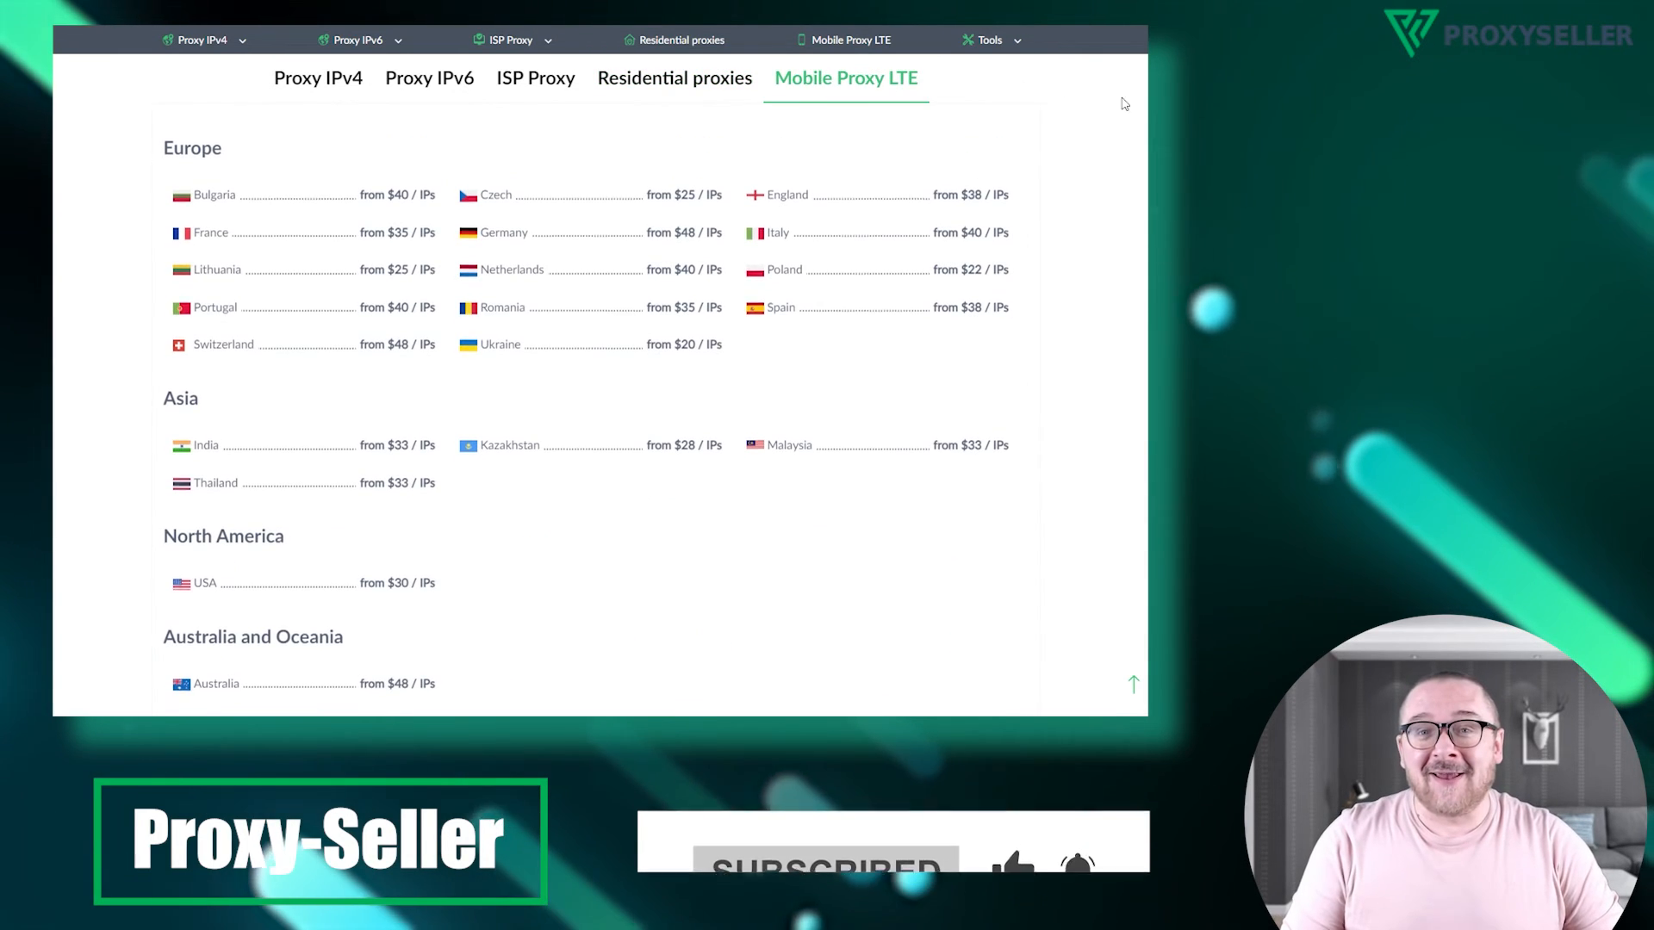
{"action": "scroll", "scroll_direction": "down", "scroll_amount": 3}
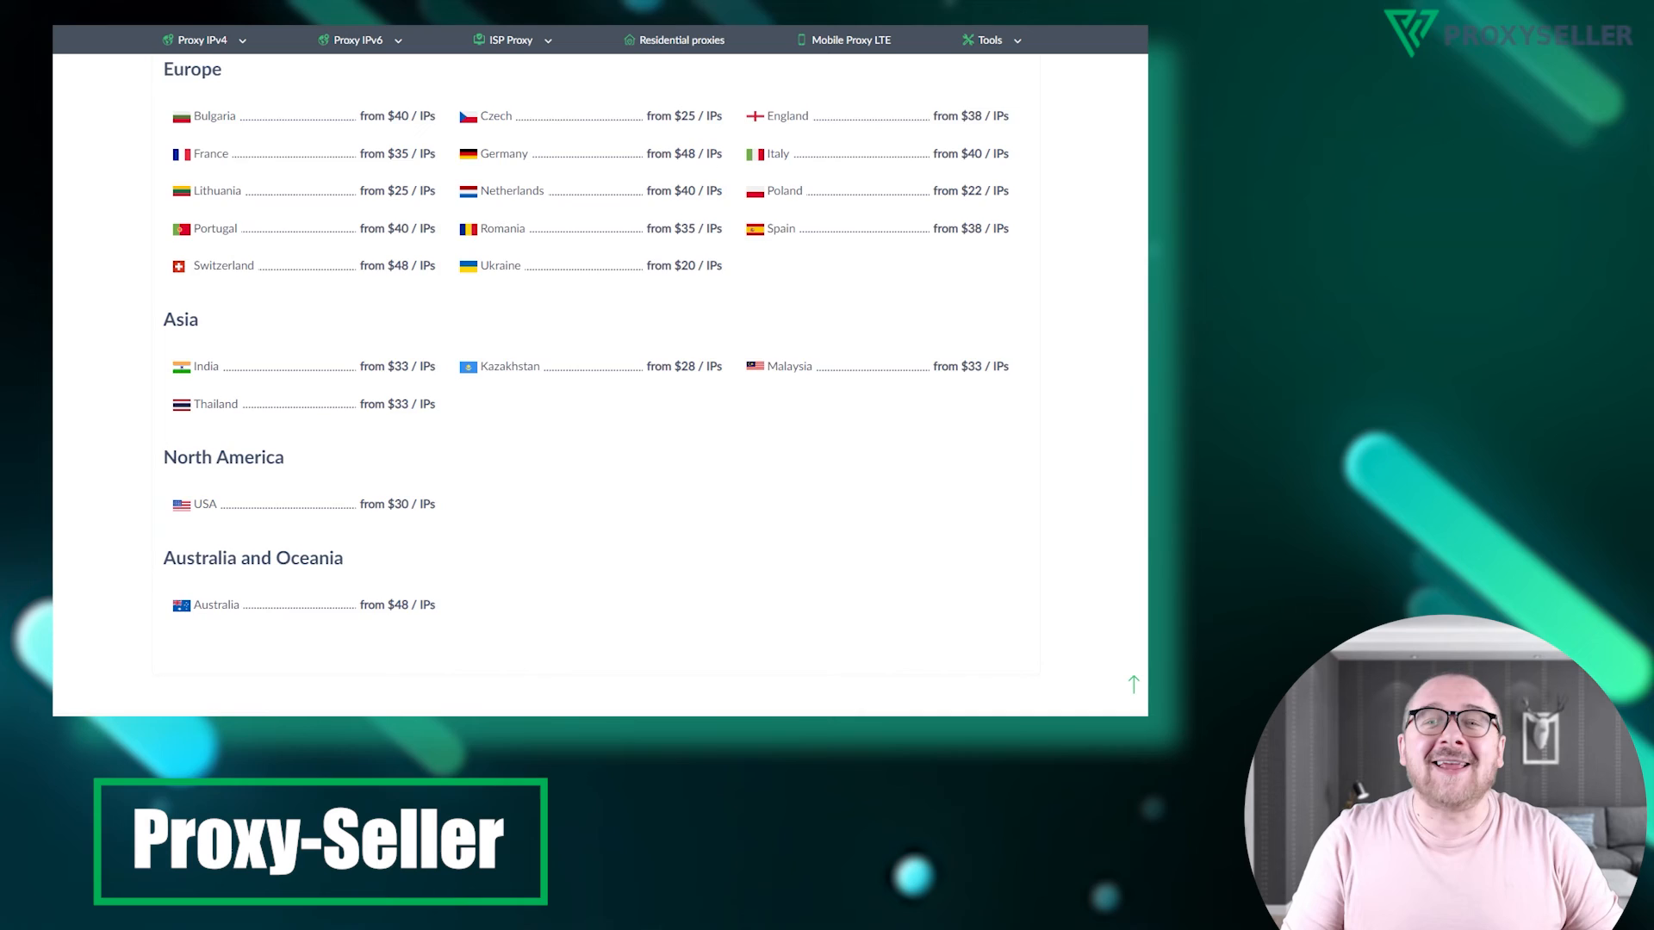